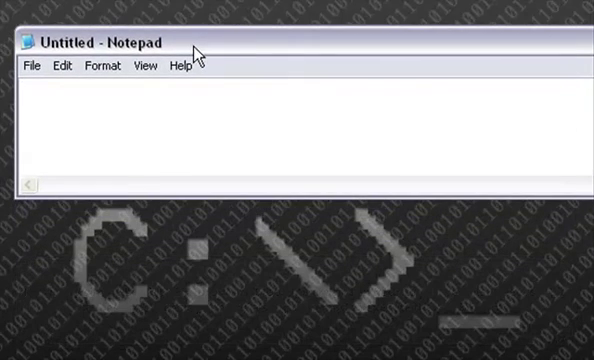
{"action": "type", "text": "@"}
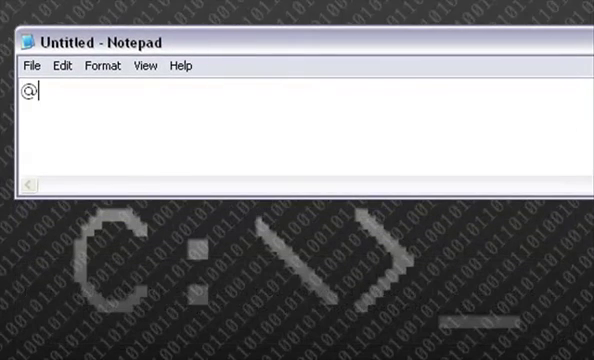
{"action": "type", "text": "echo off"}
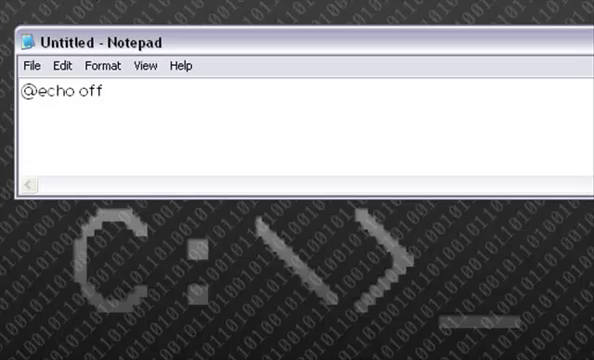
{"action": "type", "text": "net send *"}
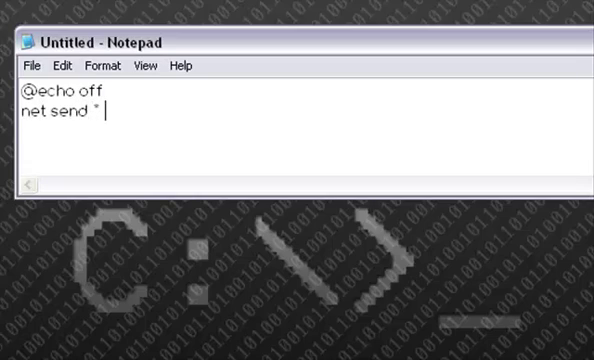
{"action": "type", "text": "Hello youtub"}
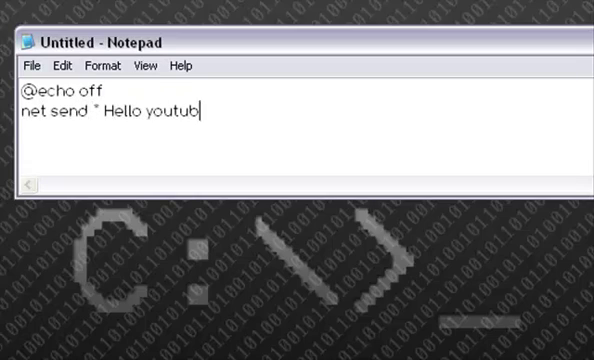
{"action": "type", "text": "e!"}
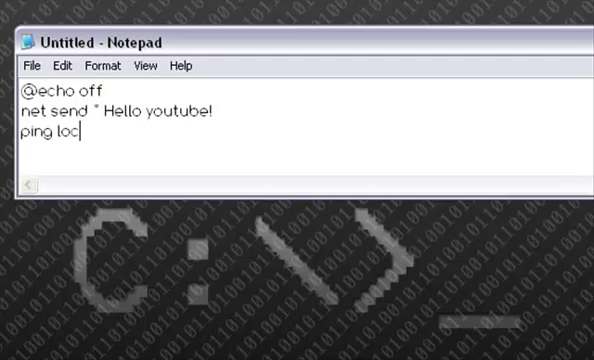
Add the 'ping localhost -n 2 >NUL' wait line and a final 'exit' line
{"action": "type", "text": "alhost -n"}
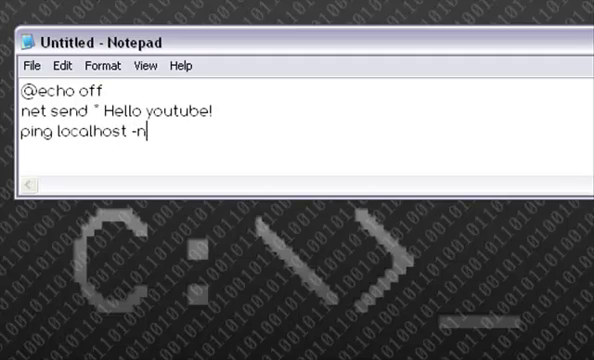
{"action": "type", "text": "2 >NUL"}
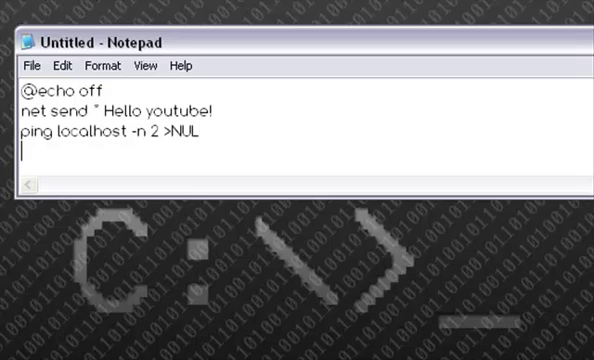
{"action": "type", "text": "exit"}
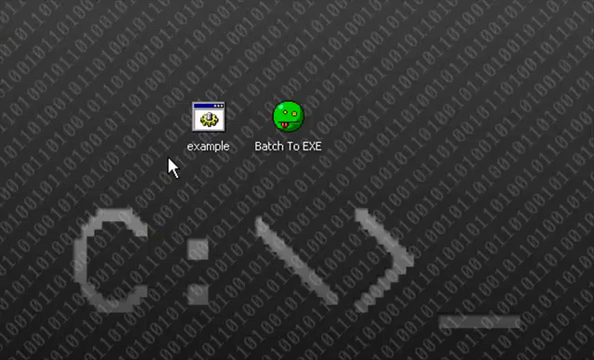
{"action": "mouse_move", "coordinate": [460, 155]}
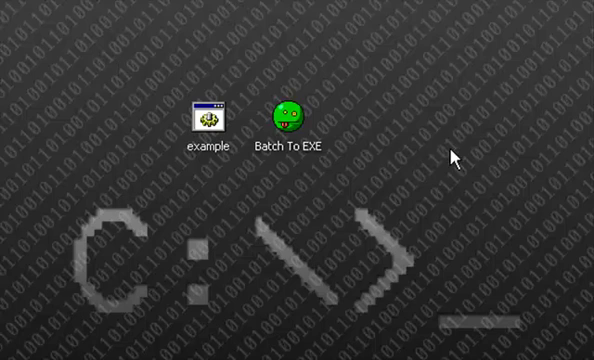
{"action": "mouse_move", "coordinate": [280, 120]}
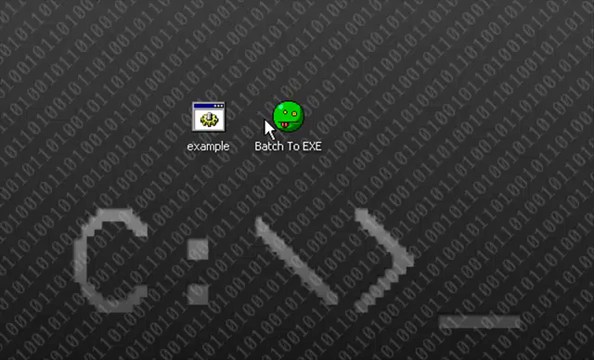
Point Batch To EXE at the example script and save the executable as battoexe1
{"action": "right_click", "coordinate": [287, 118]}
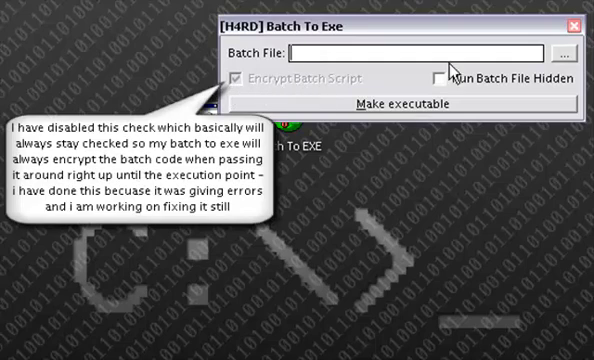
{"action": "left_click", "coordinate": [565, 54]}
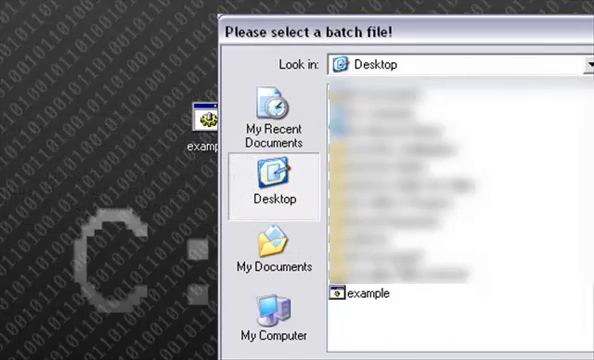
{"action": "double_click", "coordinate": [365, 294]}
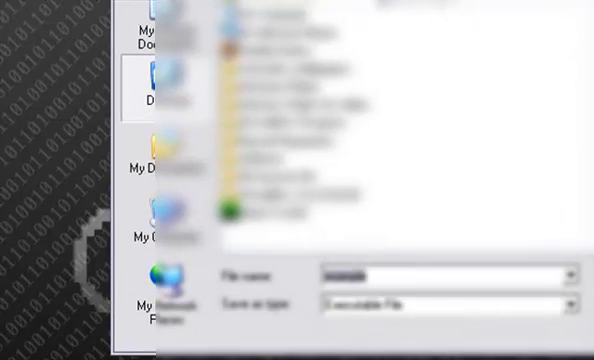
{"action": "type", "text": "example"}
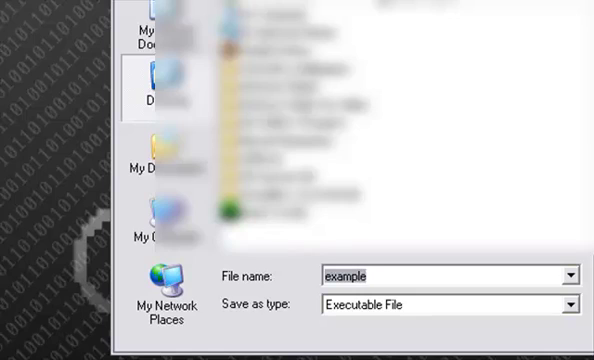
{"action": "type", "text": "battoexe1"}
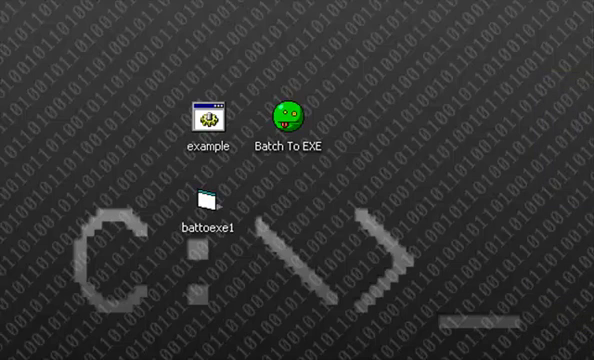
Run battoexe1 and dismiss its 'Hello youtube!' Messenger Service popup
{"action": "right_click", "coordinate": [207, 205]}
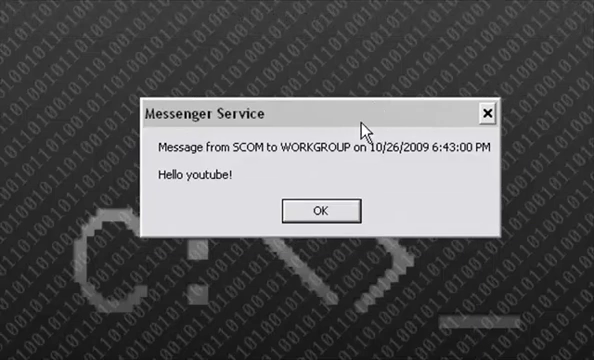
{"action": "left_click", "coordinate": [315, 211]}
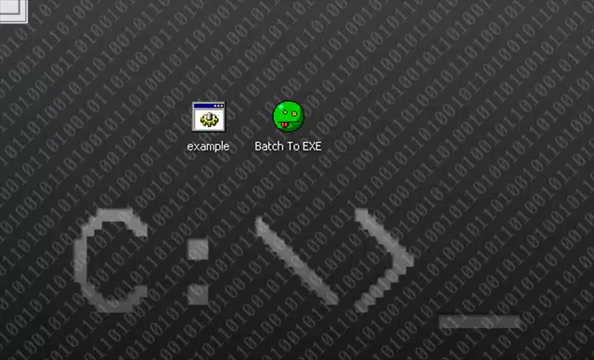
Relaunch Batch To EXE and save the example script as executable battoexe2
{"action": "double_click", "coordinate": [289, 117]}
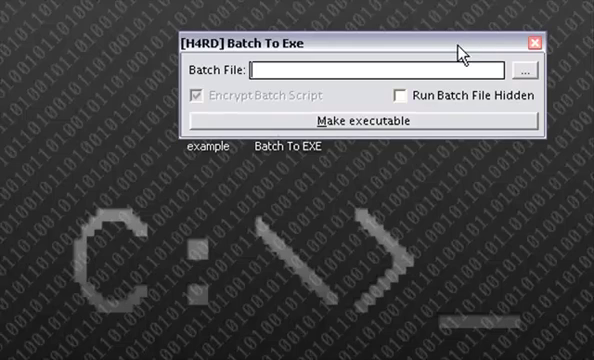
{"action": "mouse_move", "coordinate": [515, 100]}
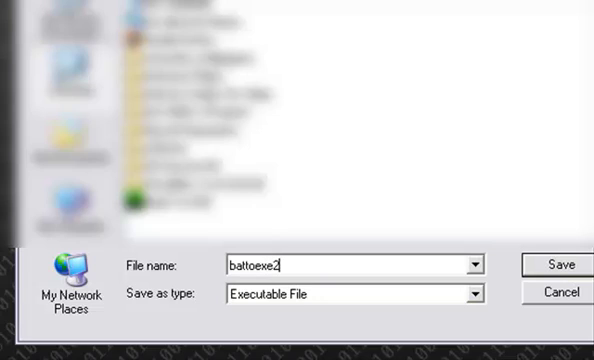
{"action": "left_click", "coordinate": [561, 264]}
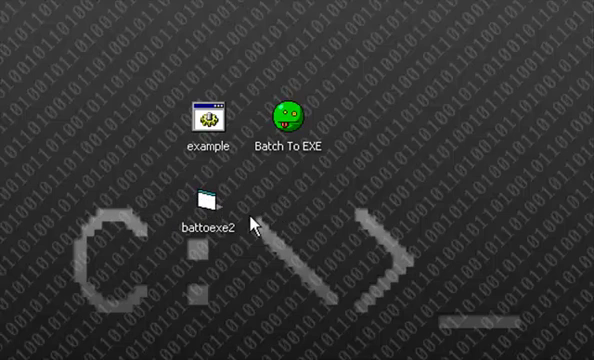
Open battoexe2 and close the 'Hello youtube!' Messenger Service message
{"action": "right_click", "coordinate": [205, 205]}
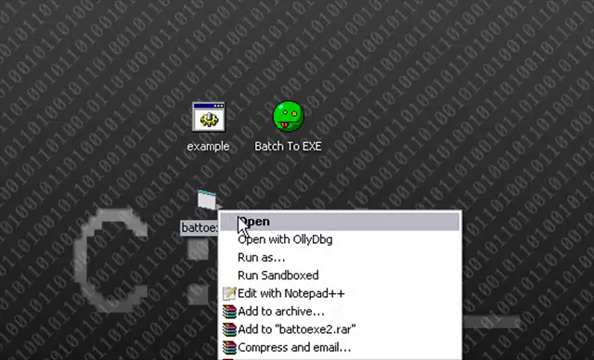
{"action": "left_click", "coordinate": [263, 220]}
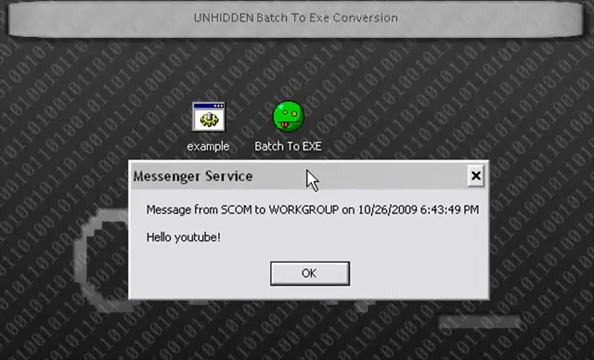
{"action": "left_click", "coordinate": [308, 272]}
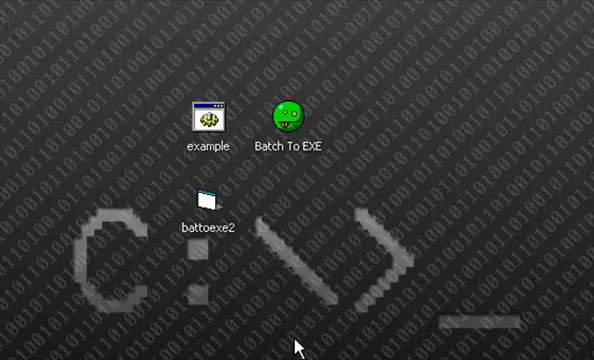